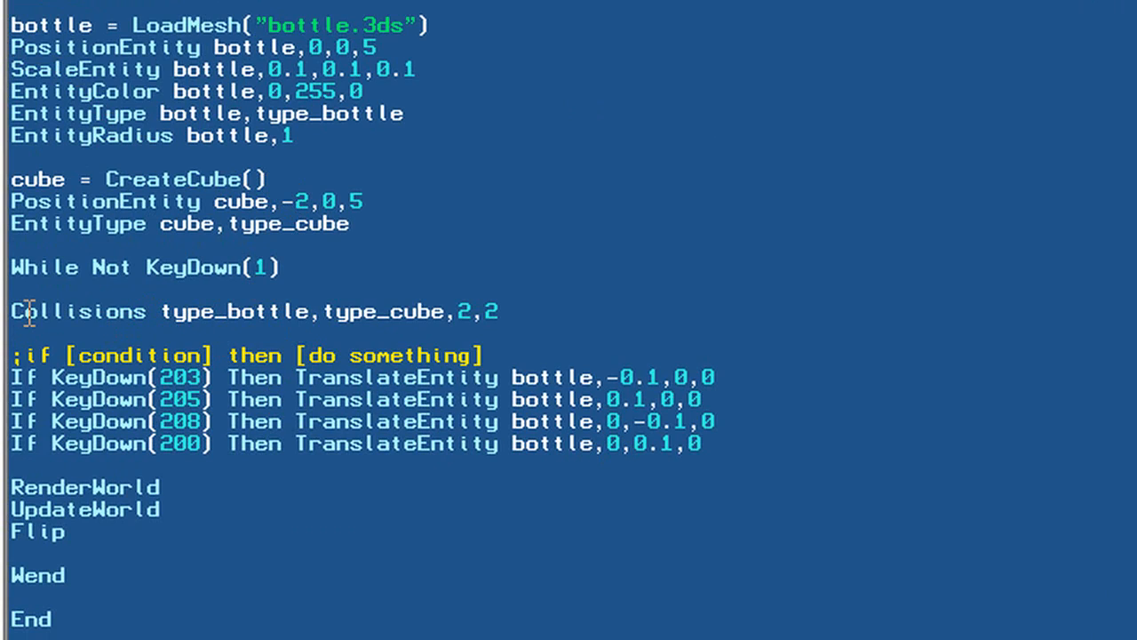
Review the Collisions parameters and try response values 2 and 3, leaving it at 3.
{"action": "double_click", "coordinate": [462, 311]}
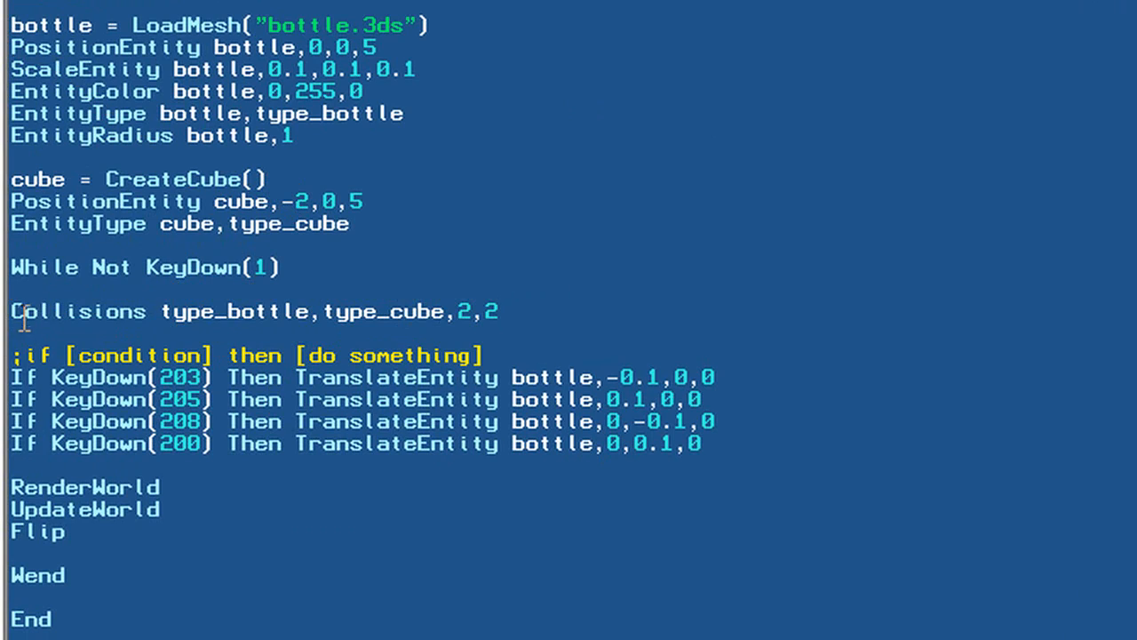
{"action": "double_click", "coordinate": [83, 311]}
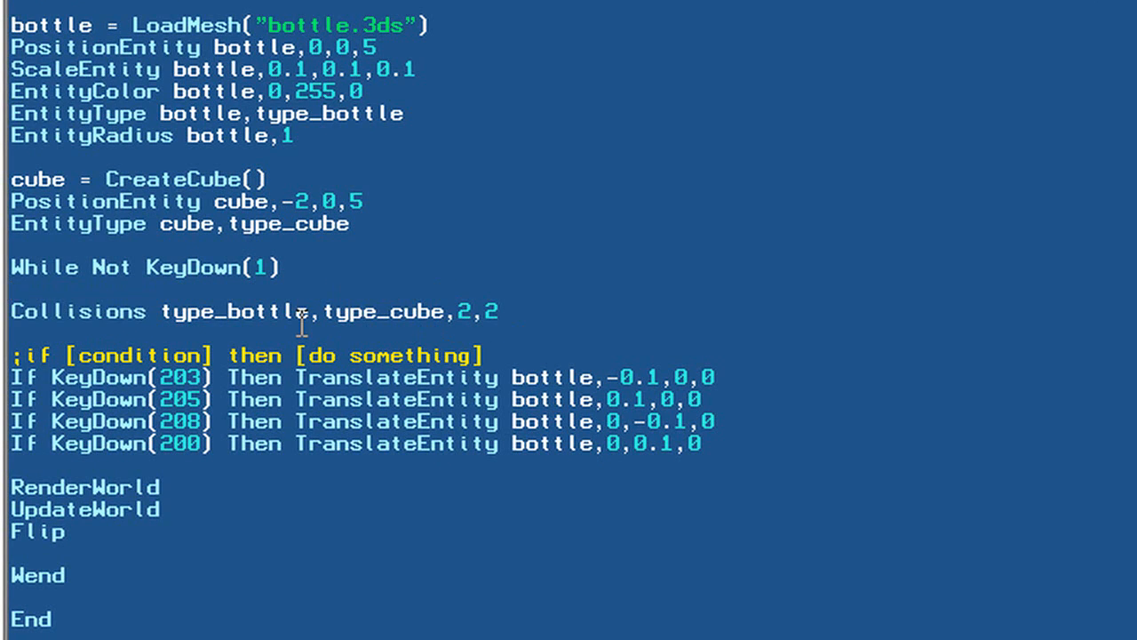
{"action": "mouse_move", "coordinate": [417, 325]}
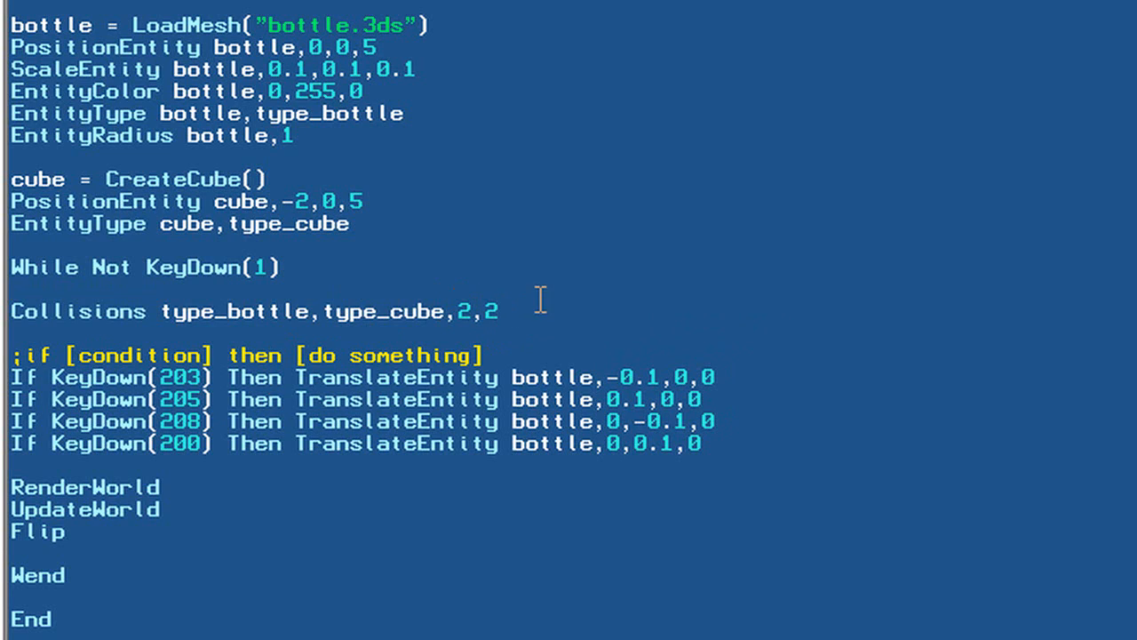
{"action": "left_click", "coordinate": [505, 311]}
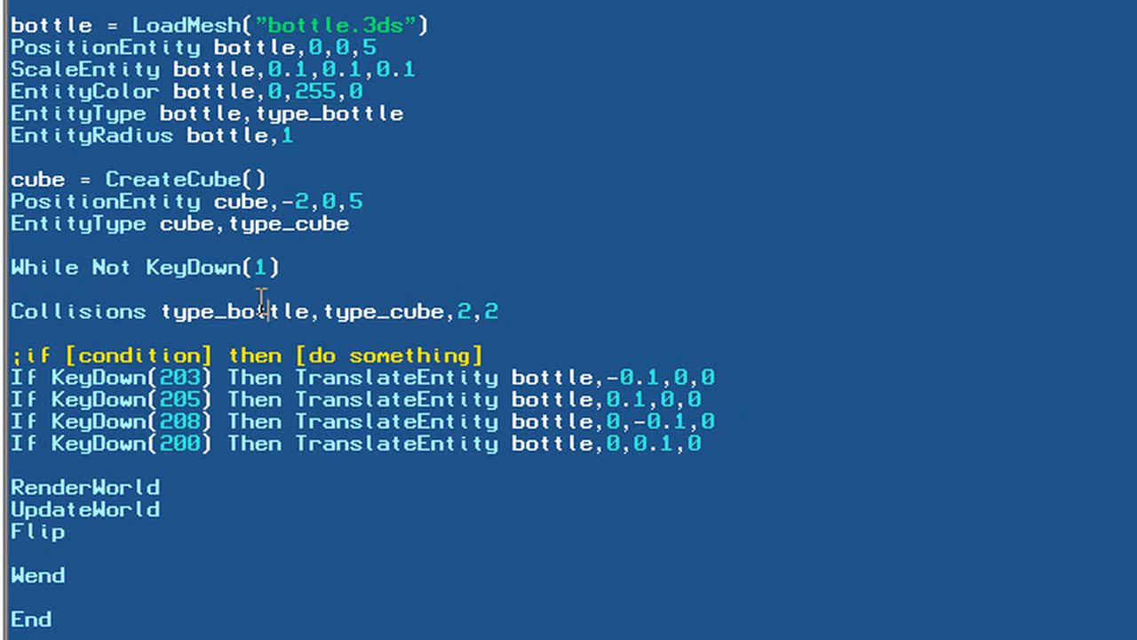
{"action": "double_click", "coordinate": [267, 311]}
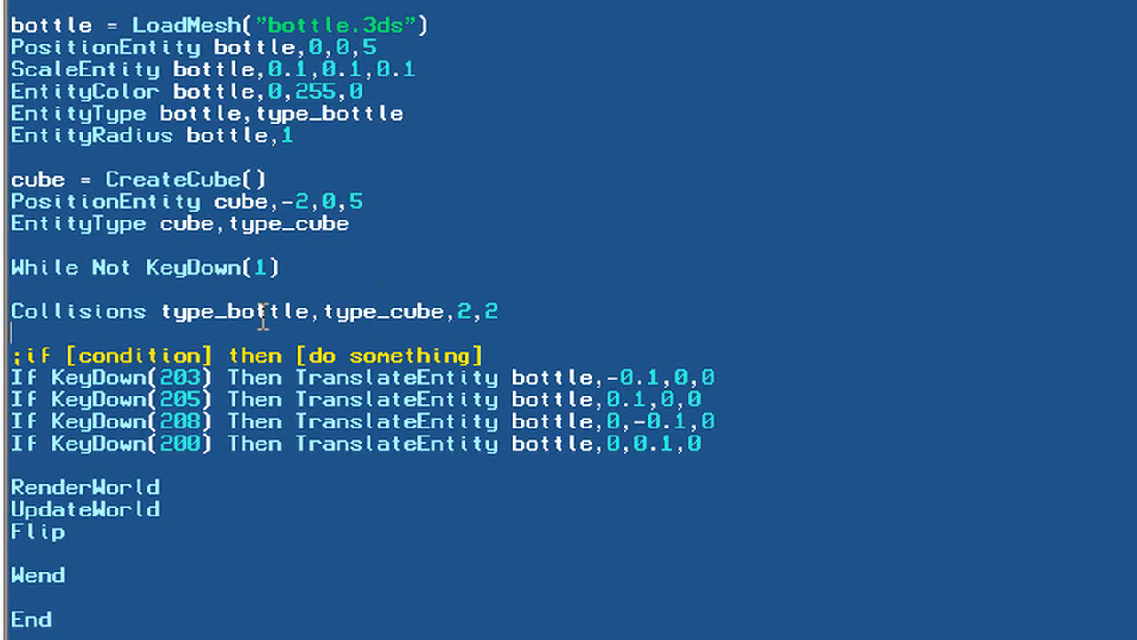
{"action": "double_click", "coordinate": [233, 311]}
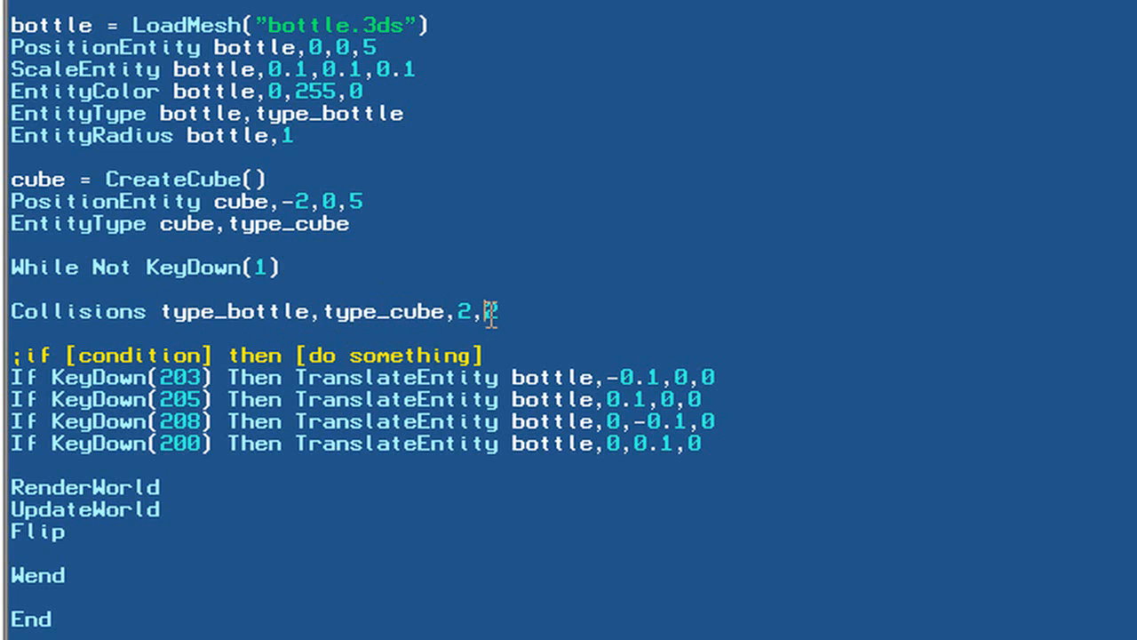
{"action": "type", "text": "2"}
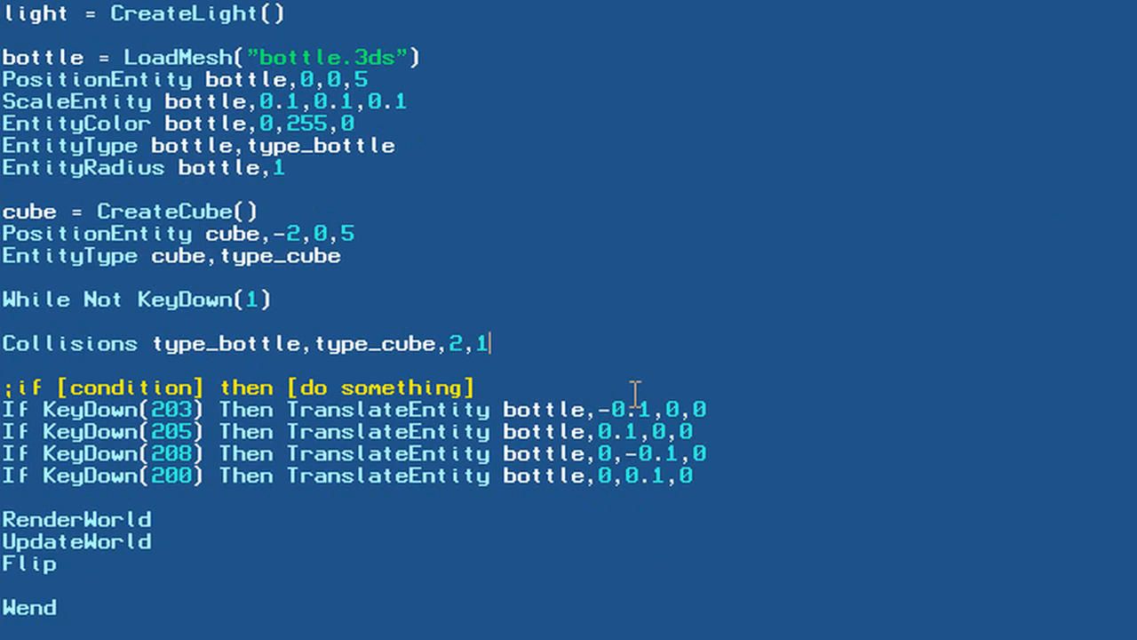
{"action": "type", "text": "3"}
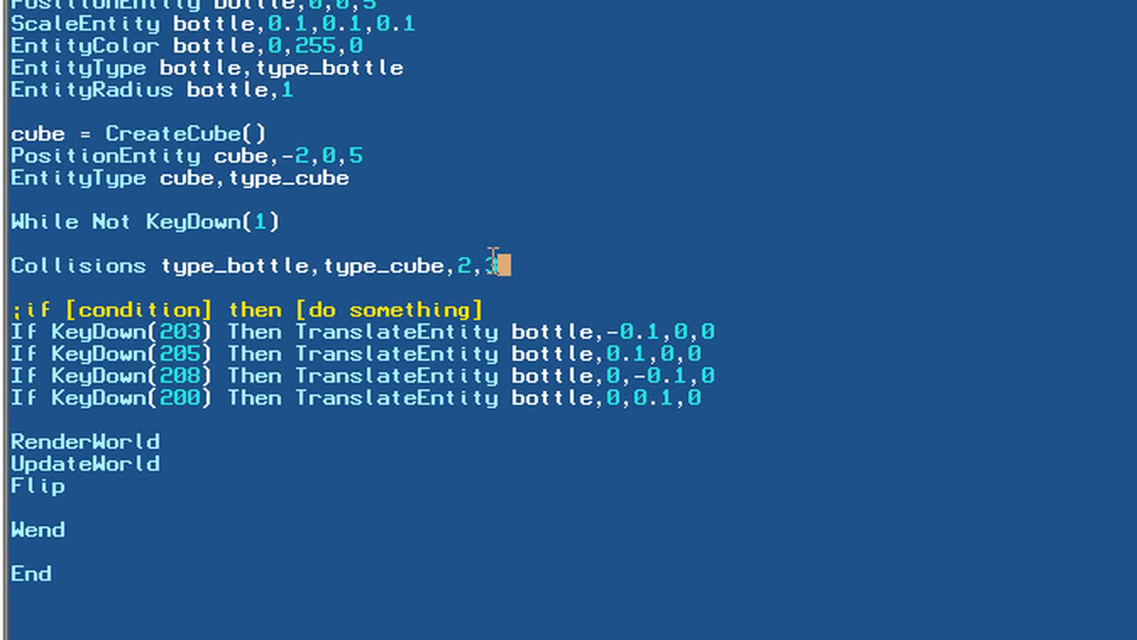
Restore the Collisions response to 2 and change the method value to 3.
{"action": "type", "text": "2"}
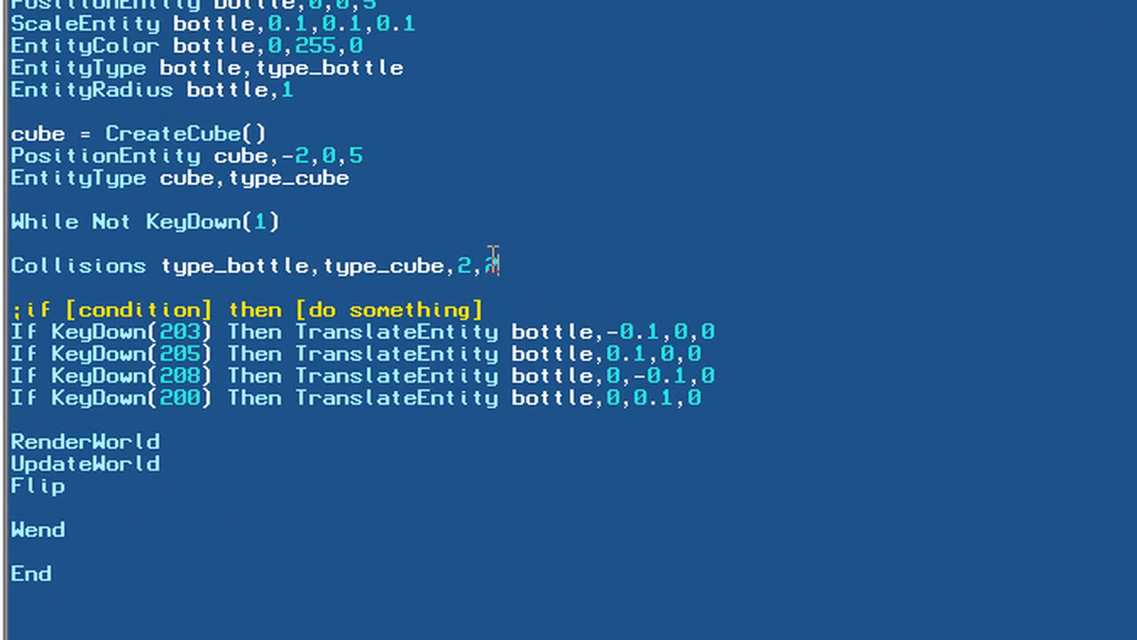
{"action": "type", "text": "2"}
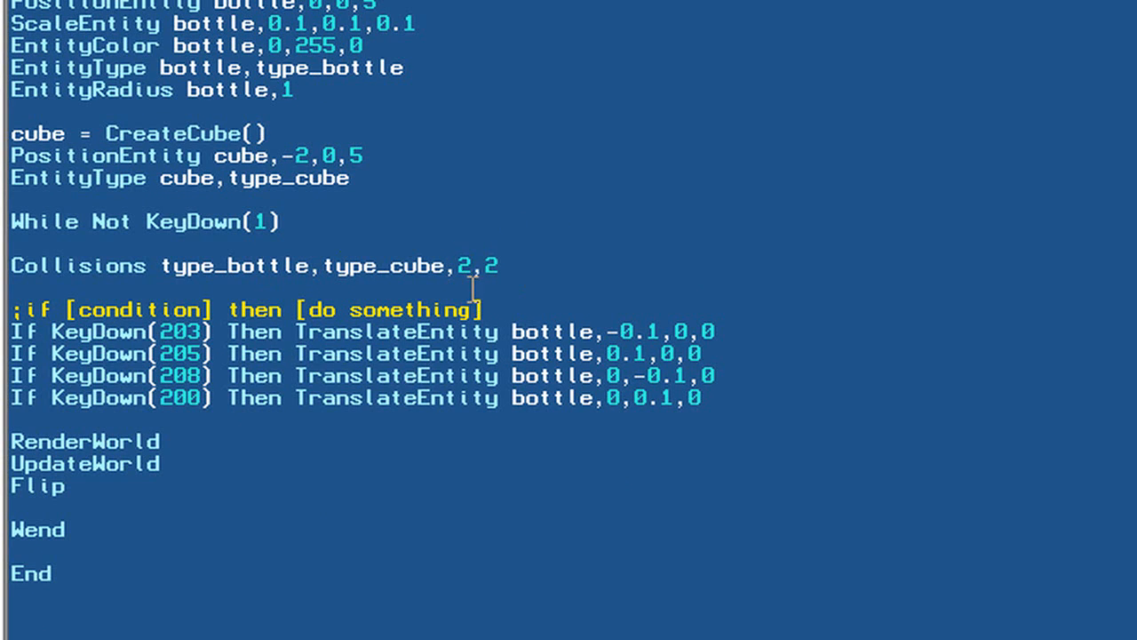
{"action": "double_click", "coordinate": [462, 265]}
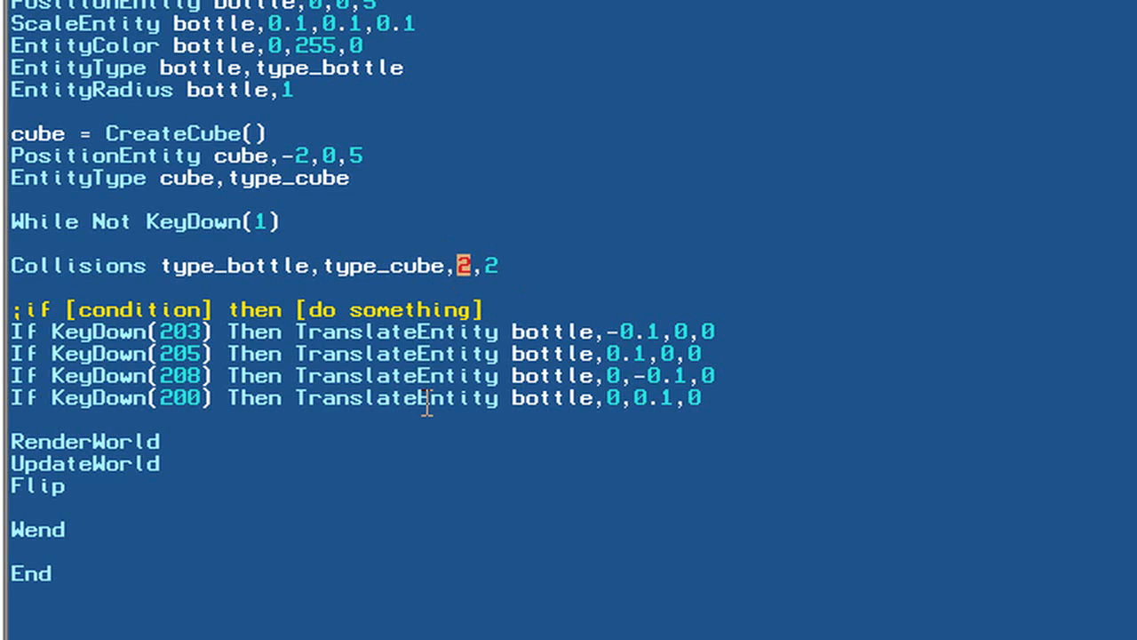
{"action": "mouse_move", "coordinate": [555, 220]}
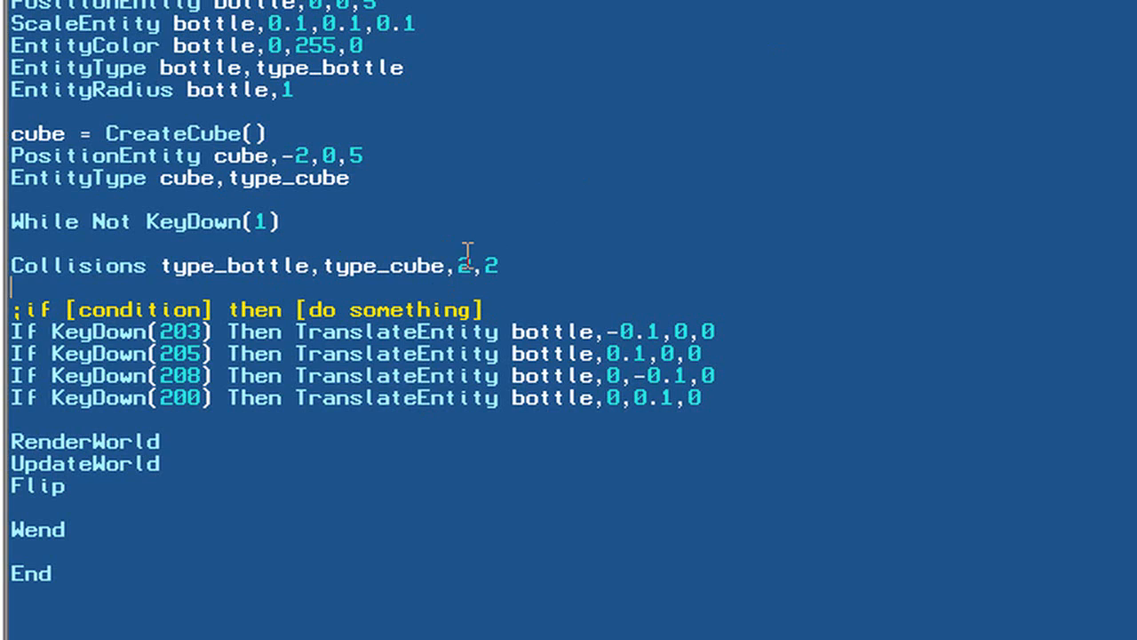
{"action": "double_click", "coordinate": [462, 266]}
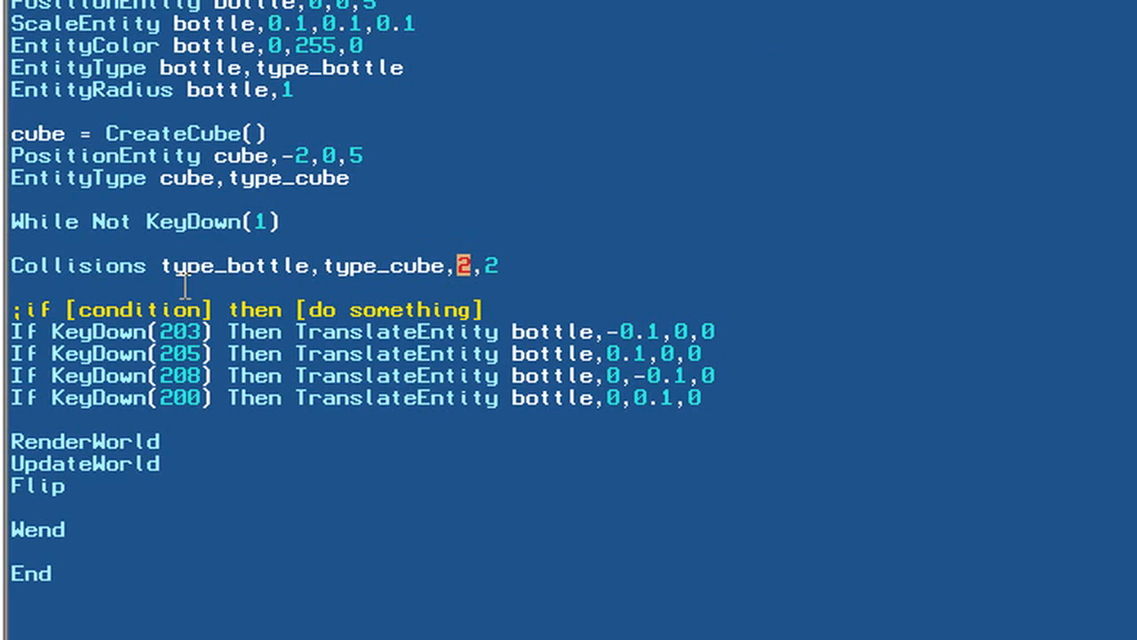
{"action": "double_click", "coordinate": [236, 265]}
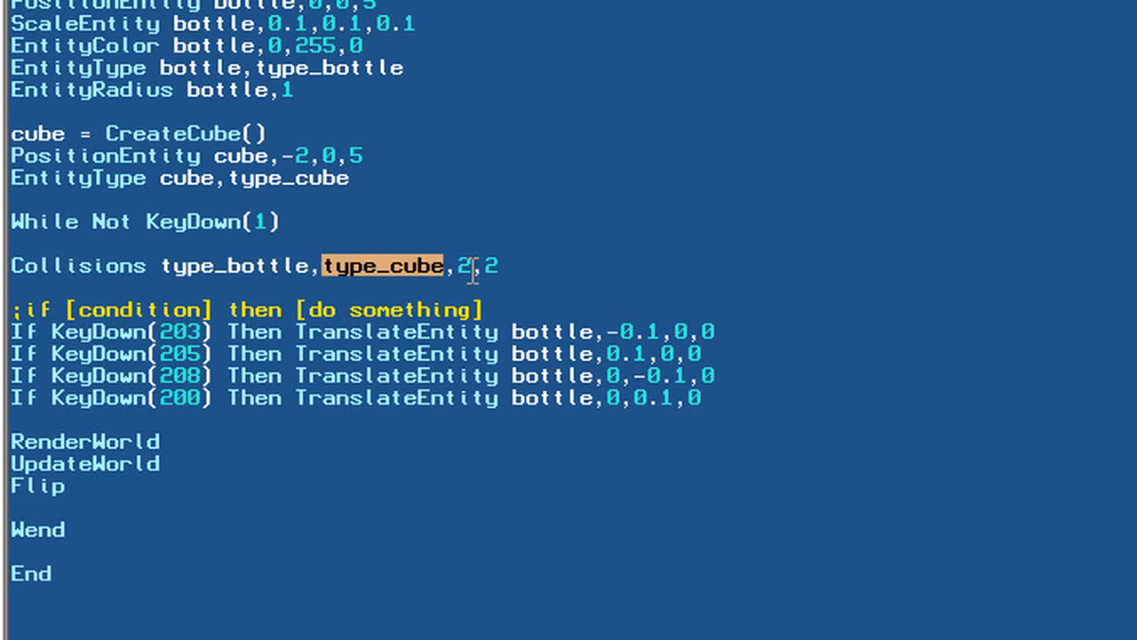
{"action": "left_click", "coordinate": [462, 266]}
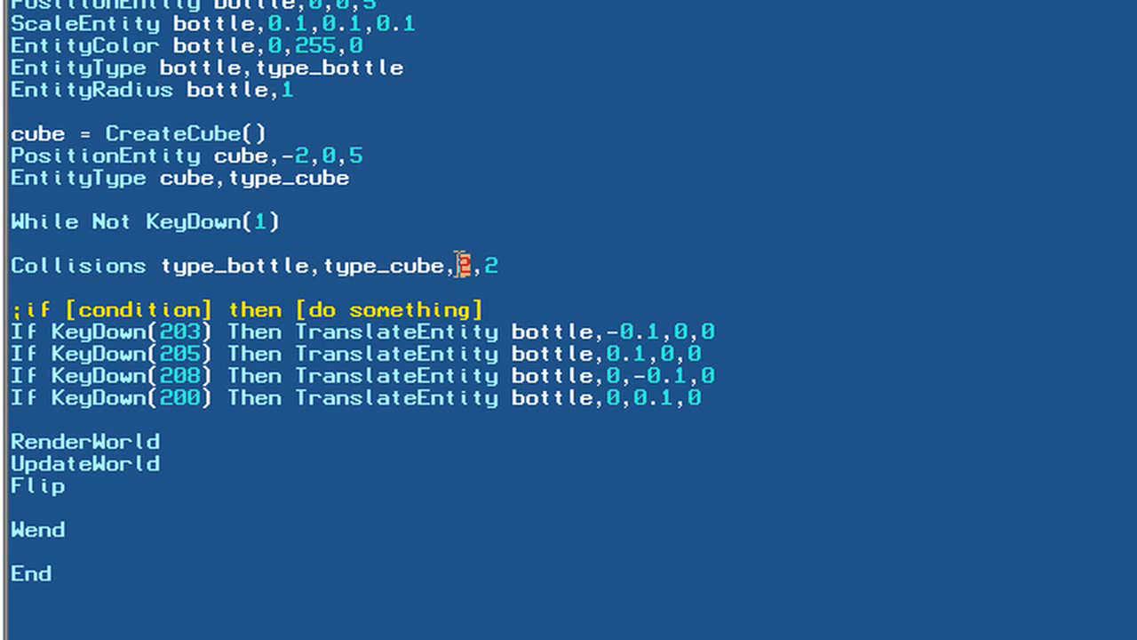
{"action": "type", "text": "3"}
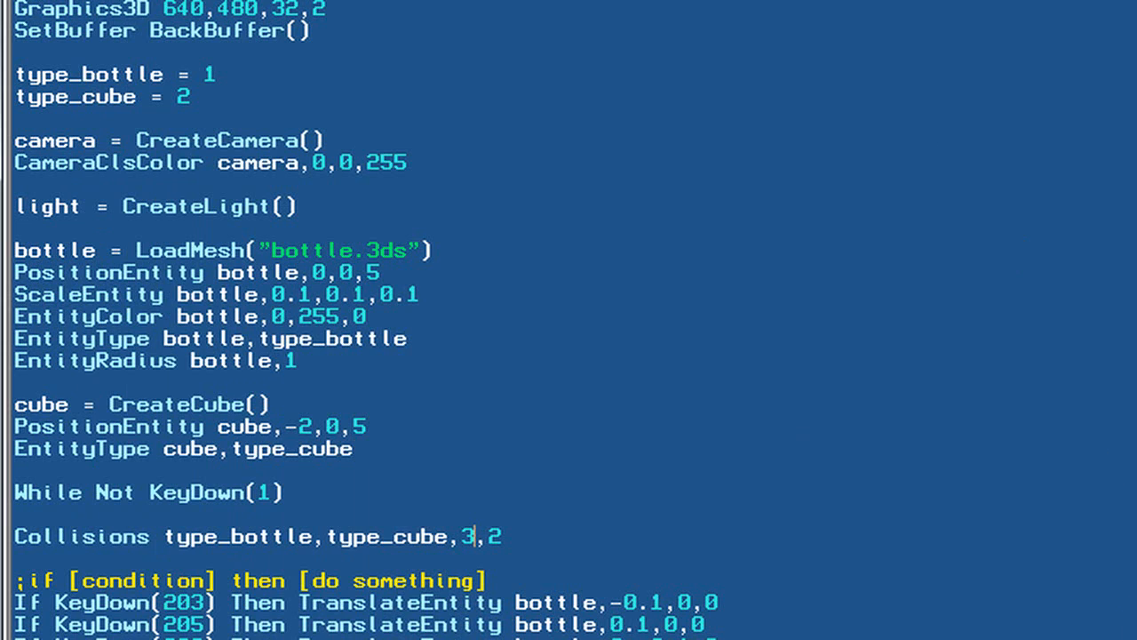
Check the bottle's EntityRadius, set the Collisions method to 1, and begin an EntityRadius line.
{"action": "scroll", "scroll_direction": "down", "scroll_amount": 3}
{"action": "type", "text": "2"}
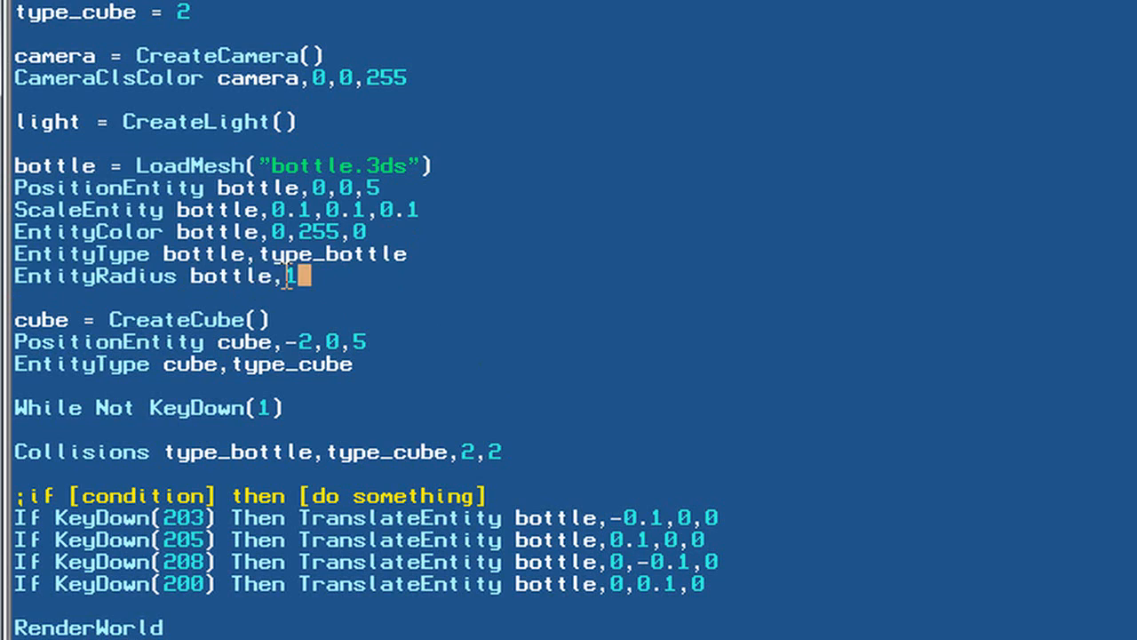
{"action": "left_click", "coordinate": [249, 387]}
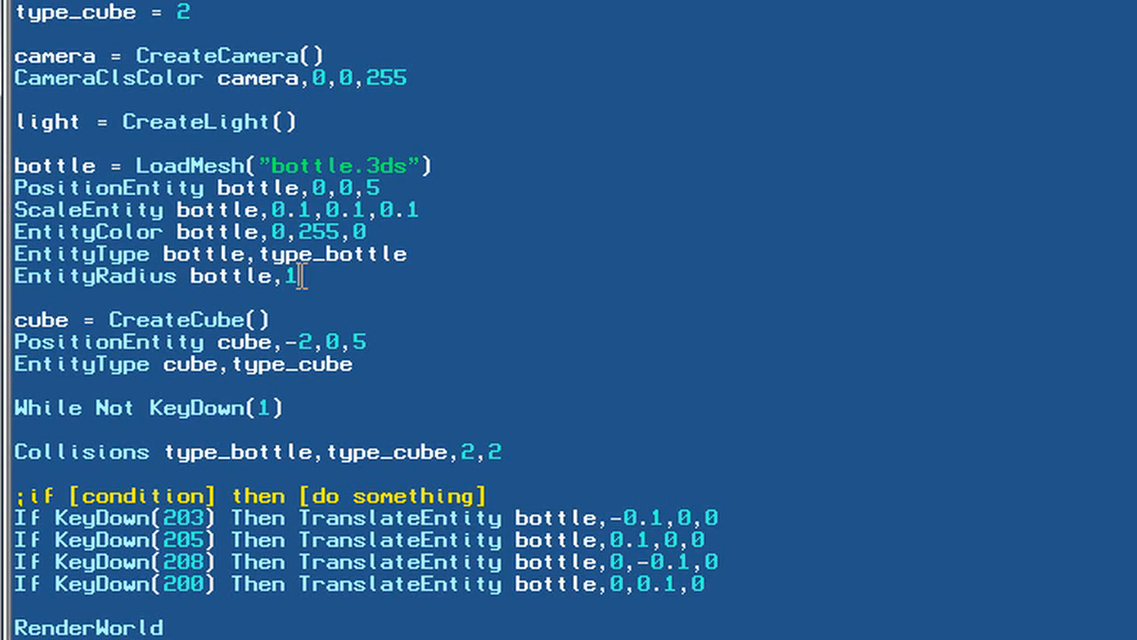
{"action": "left_click_drag", "start_coordinate": [13, 320], "coordinate": [351, 364]}
{"action": "type", "text": "1"}
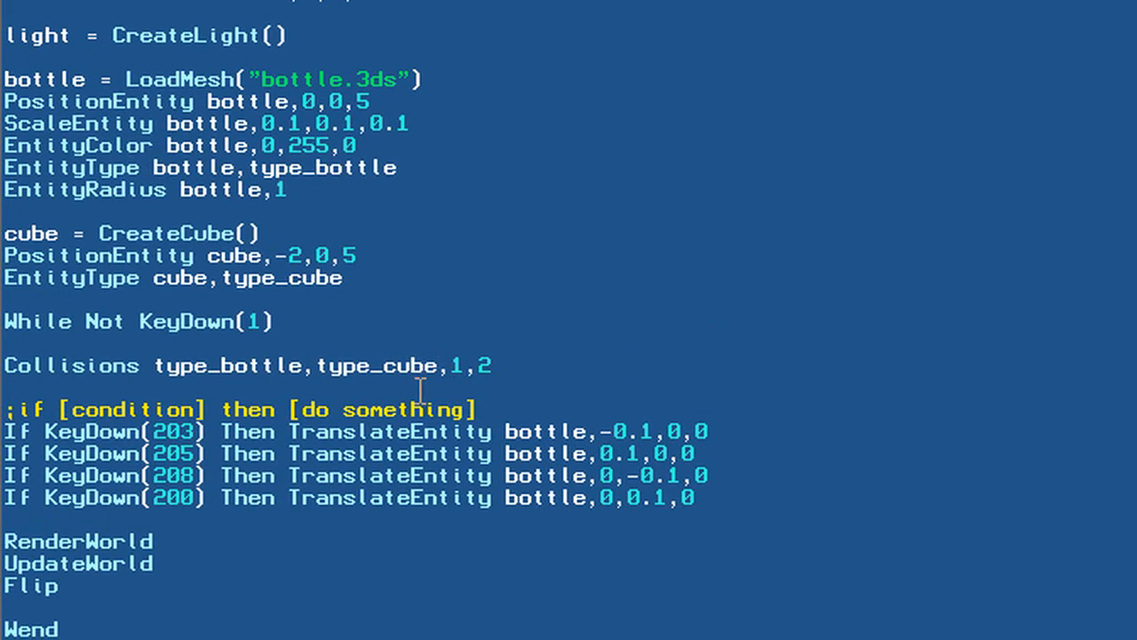
{"action": "mouse_move", "coordinate": [304, 209]}
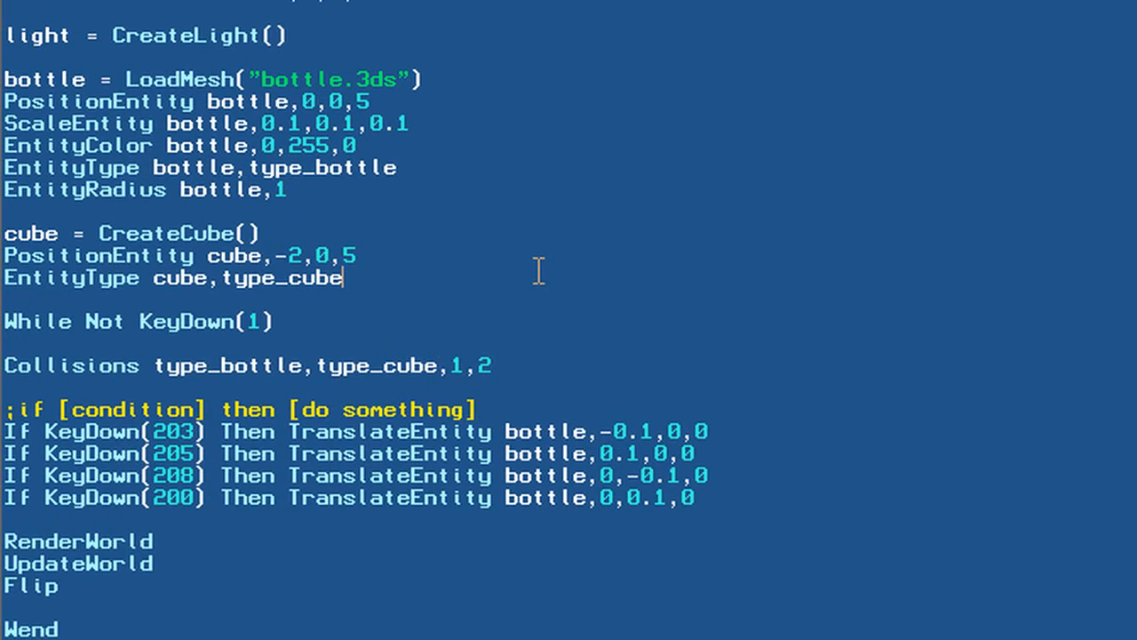
{"action": "type", "text": "entityraduis"}
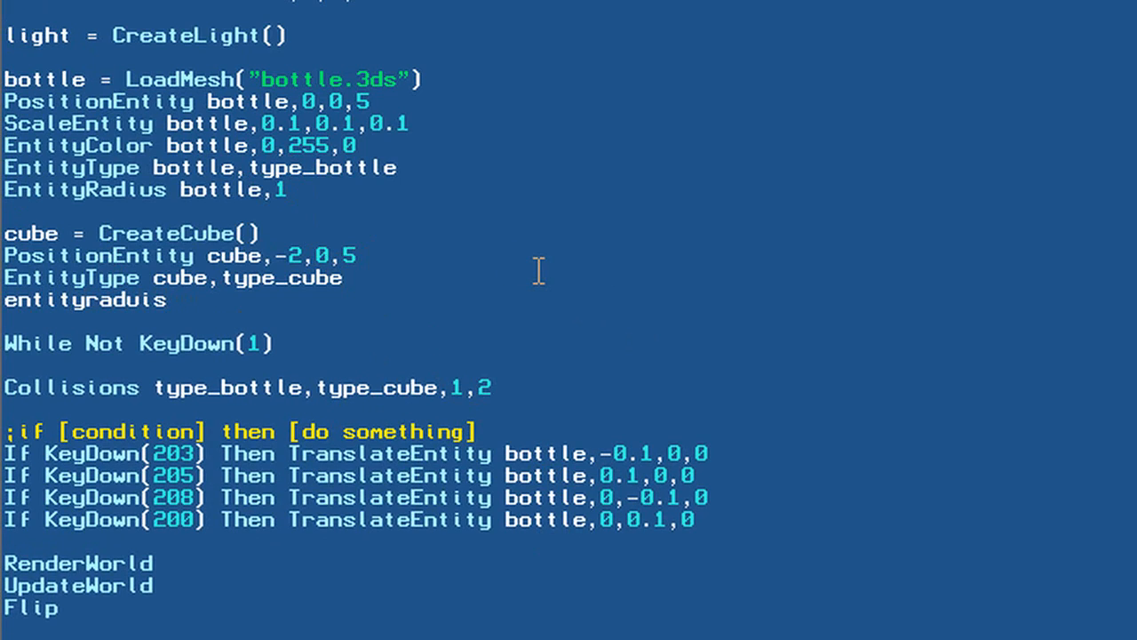
Finish the line EntityRadius cube,1 below EntityType cube,type_cube.
{"action": "key", "text": "Backspace"}
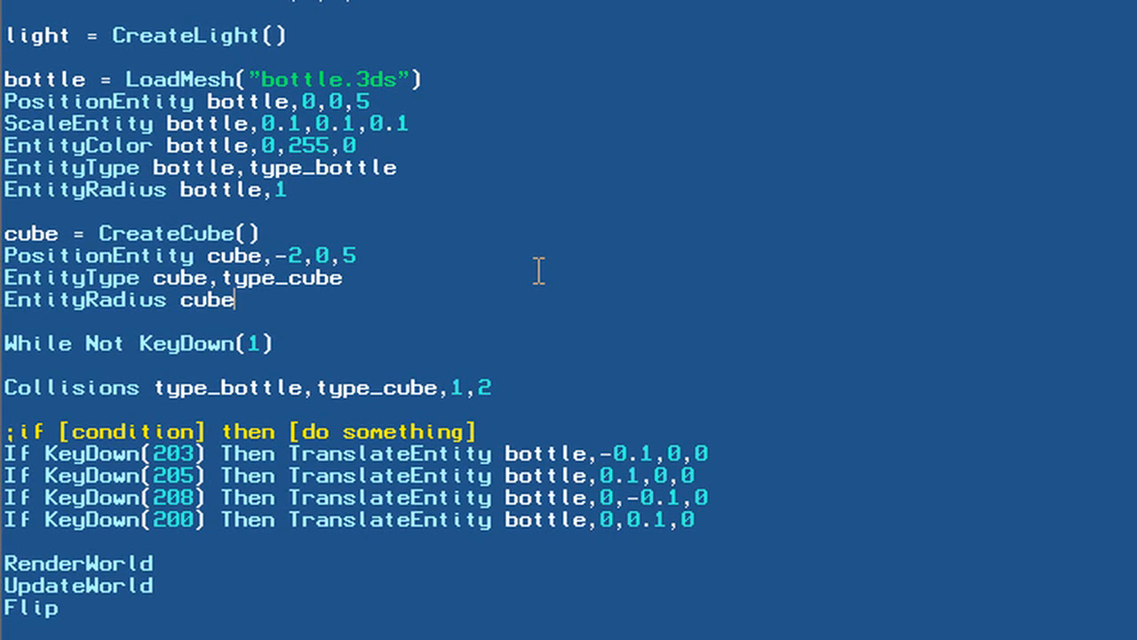
{"action": "type", "text": ",1"}
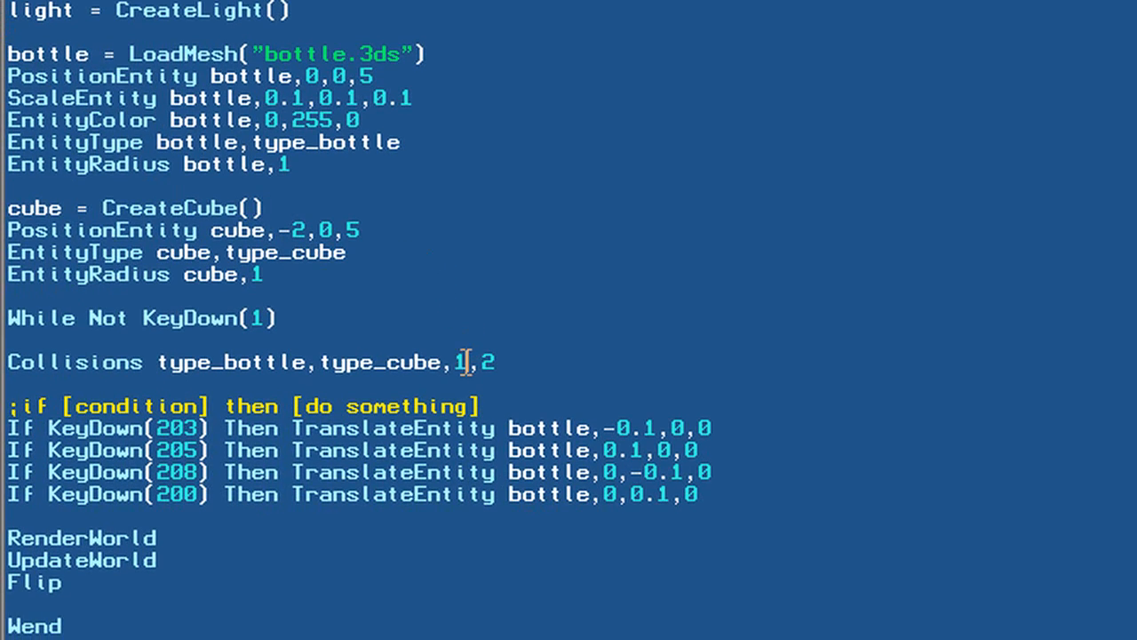
Change the Collisions method from 1 to 3, giving type_bottle,type_cube,3,2.
{"action": "type", "text": "3"}
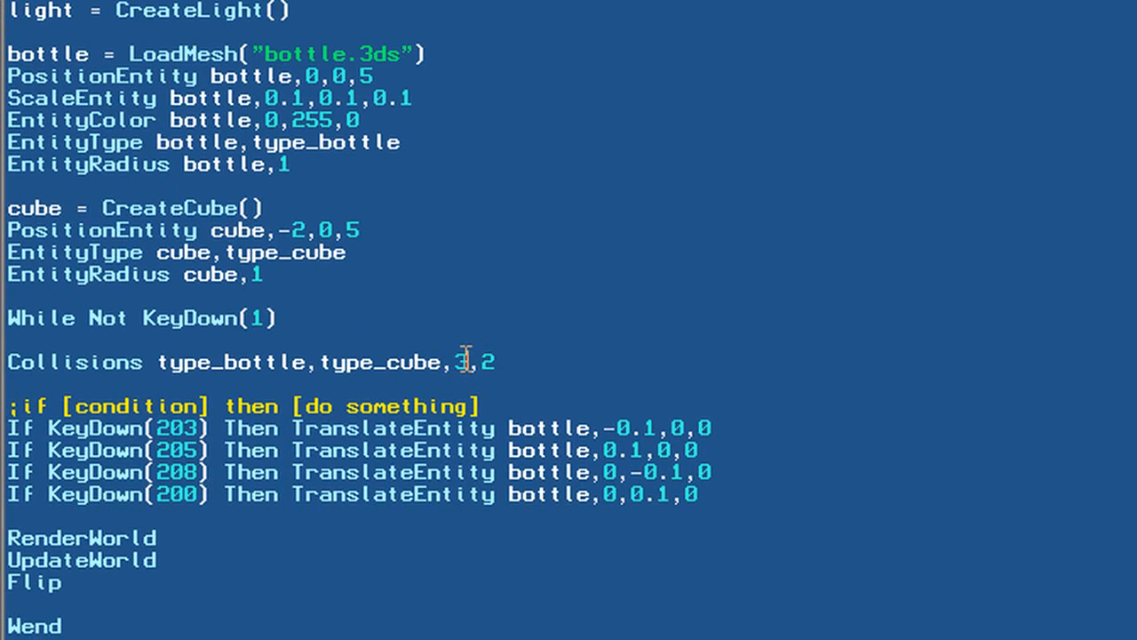
{"action": "mouse_move", "coordinate": [447, 311]}
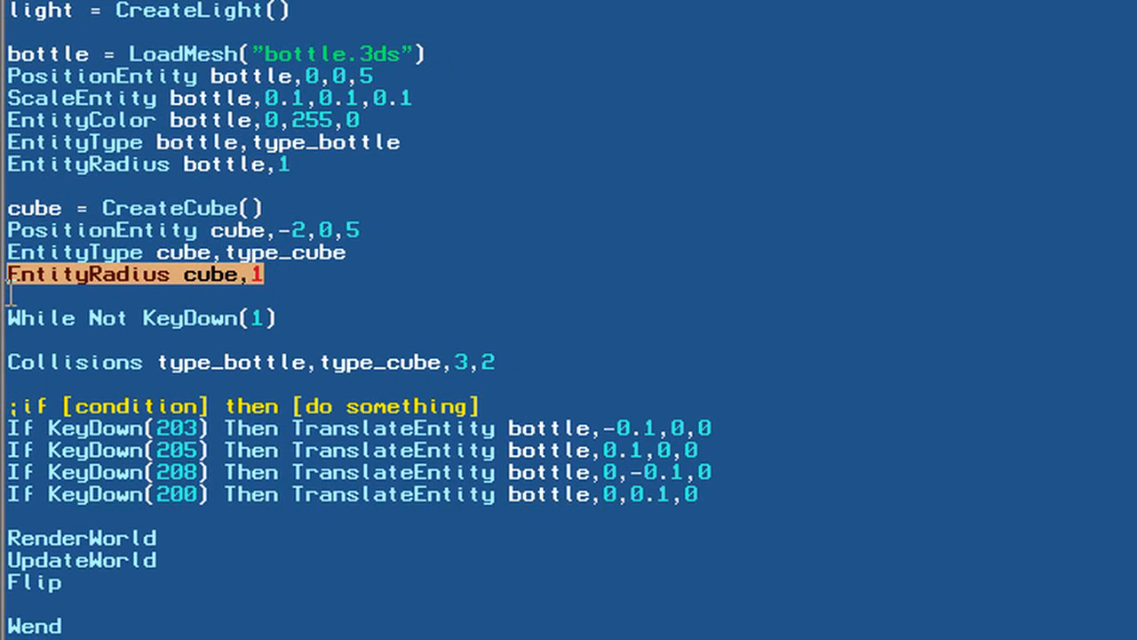
Replace the cube's EntityRadius line with EntityBox cube,-1,-1,-1,1,2,1.
{"action": "key", "text": "Delete"}
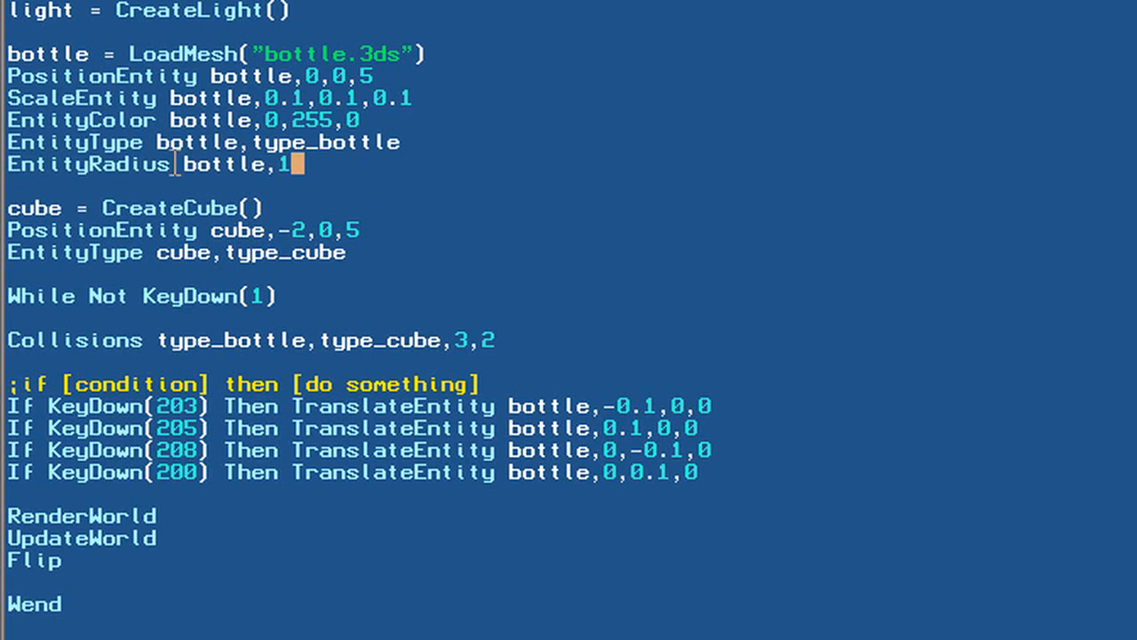
{"action": "mouse_move", "coordinate": [379, 253]}
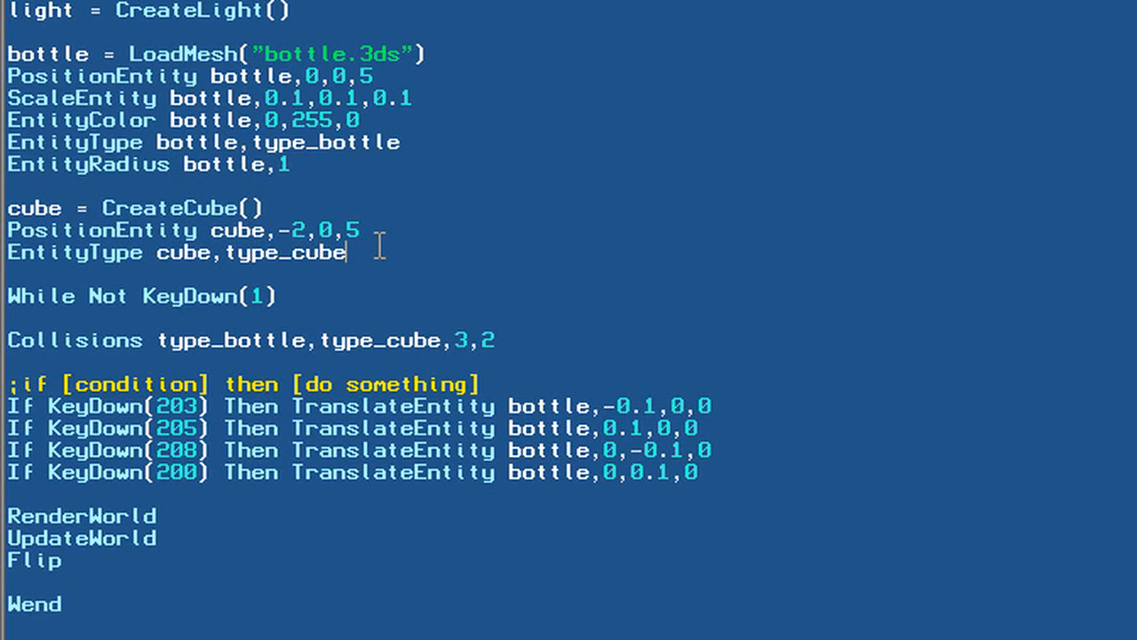
{"action": "type", "text": "entityb"}
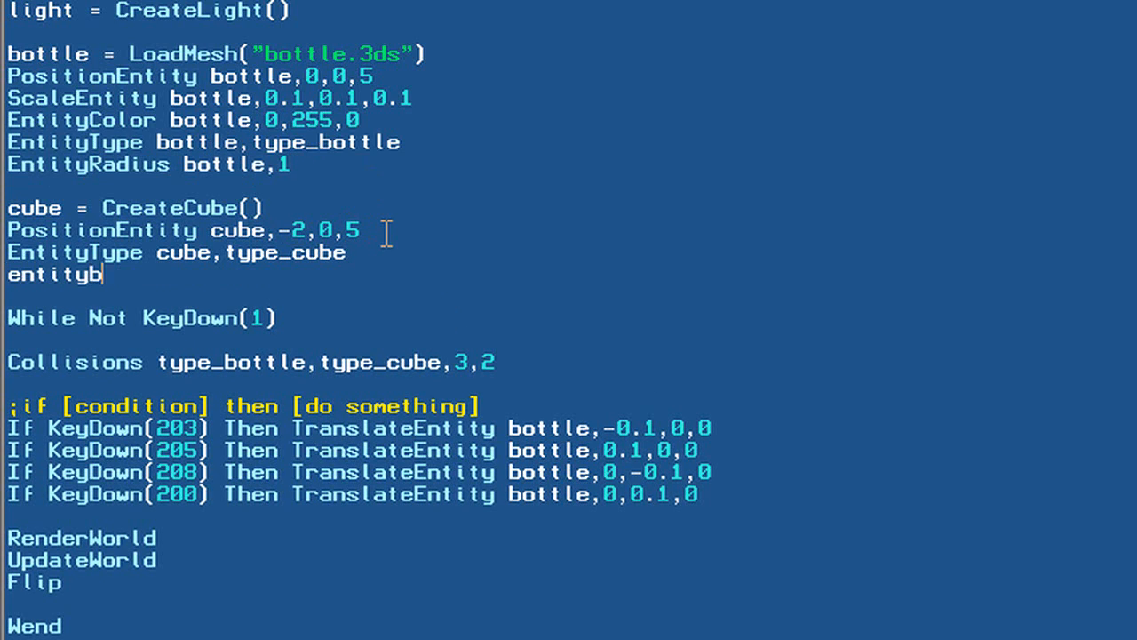
{"action": "type", "text": "EntityBox c"}
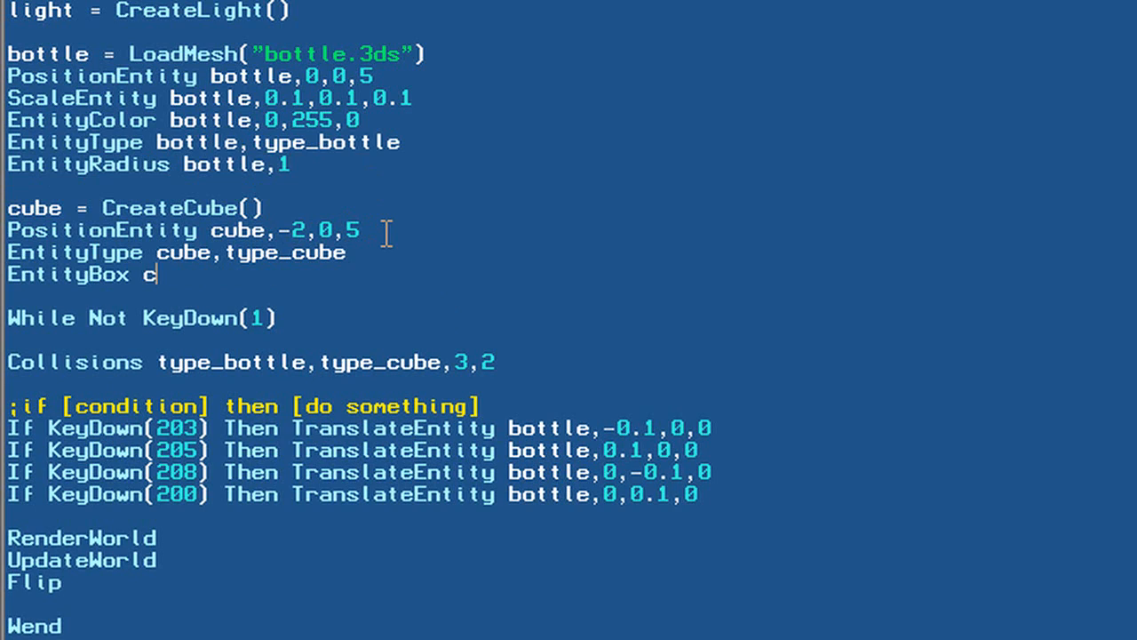
{"action": "type", "text": "ube,"}
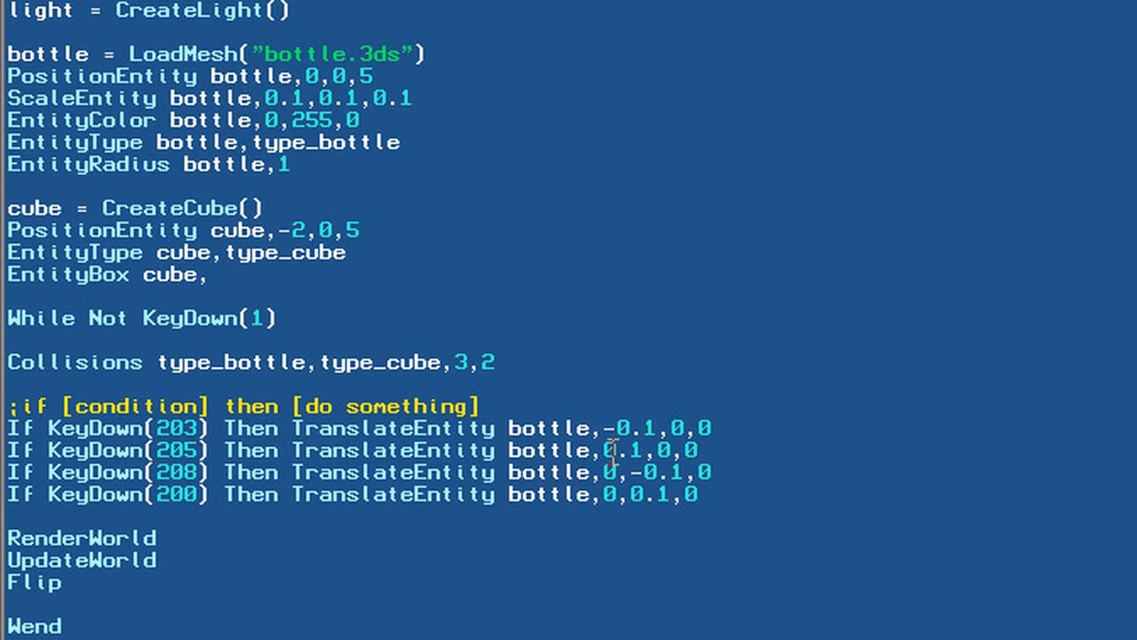
{"action": "type", "text": "-1,"}
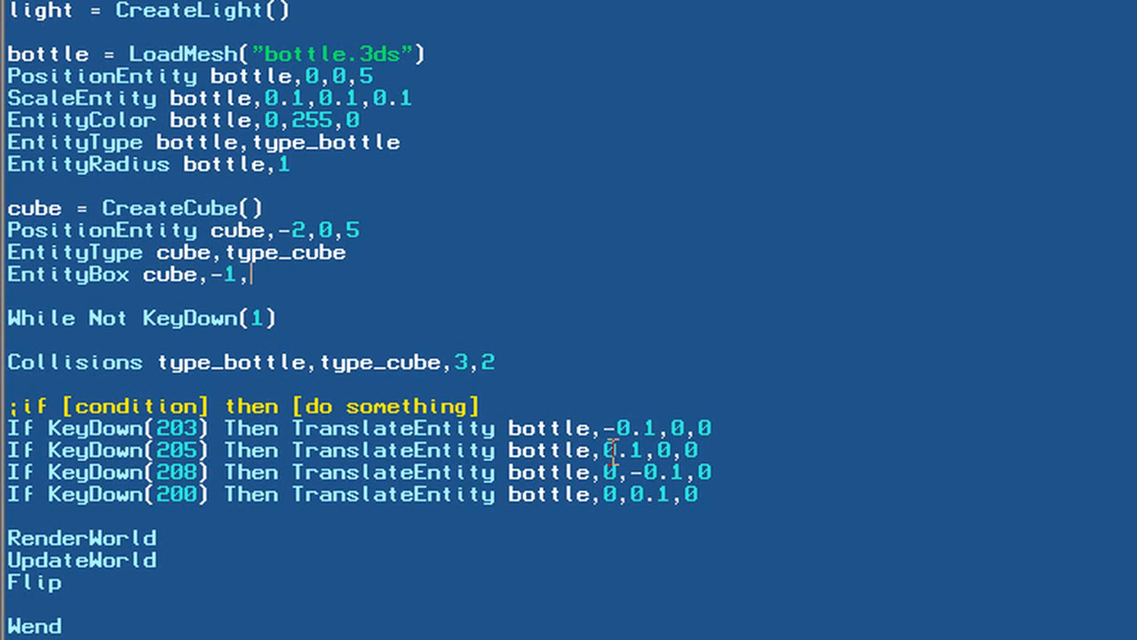
{"action": "type", "text": "-1,1"}
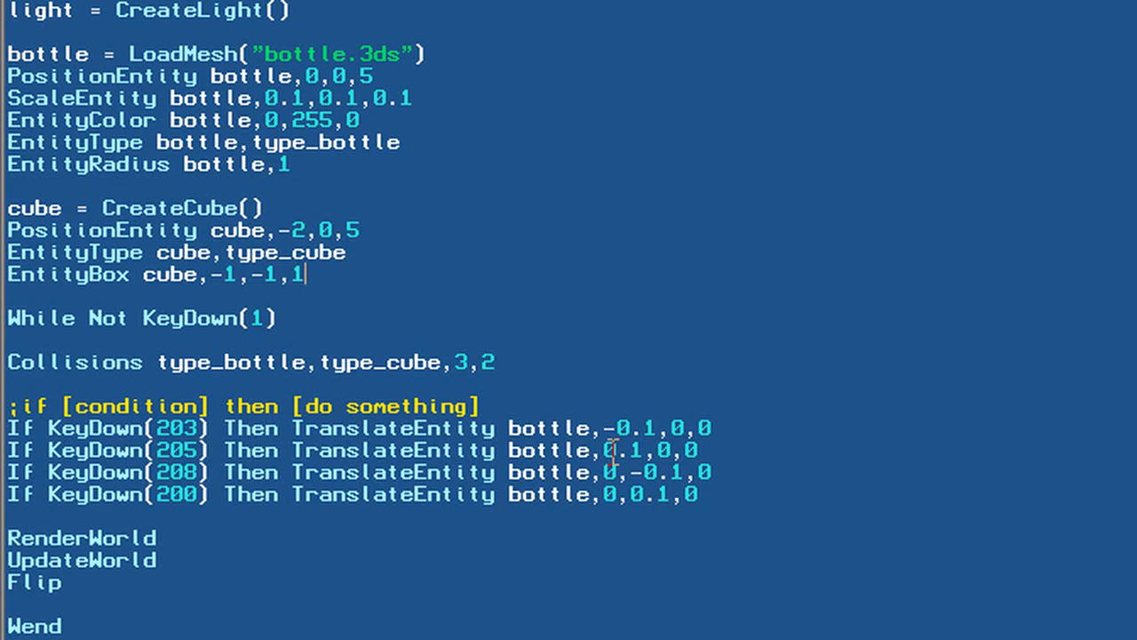
{"action": "type", "text": "-1,"}
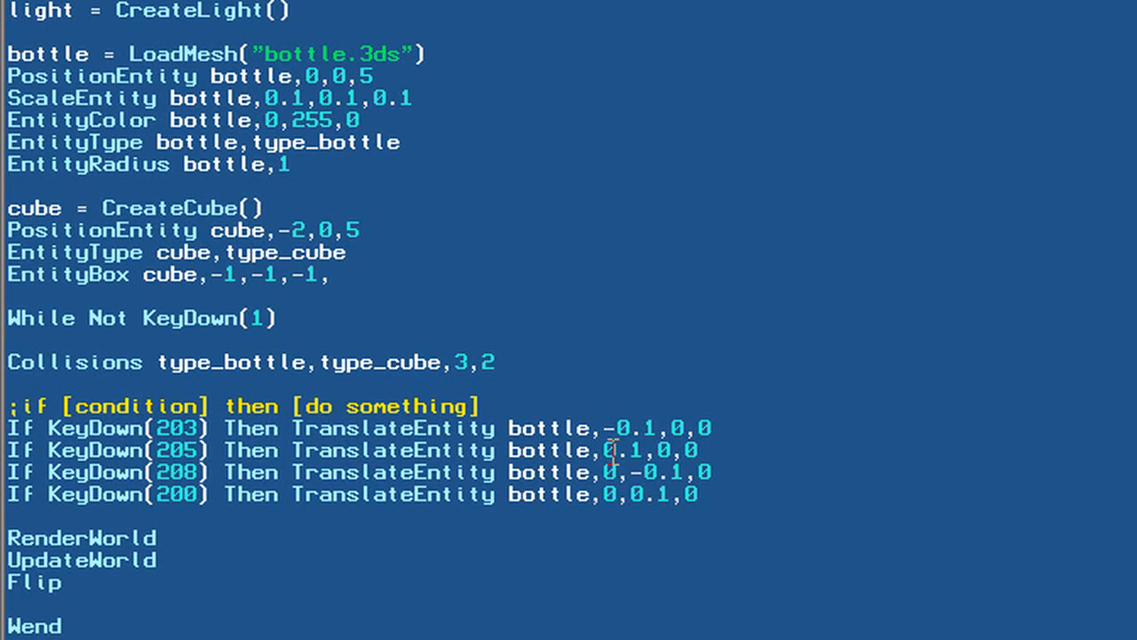
{"action": "type", "text": "1,"}
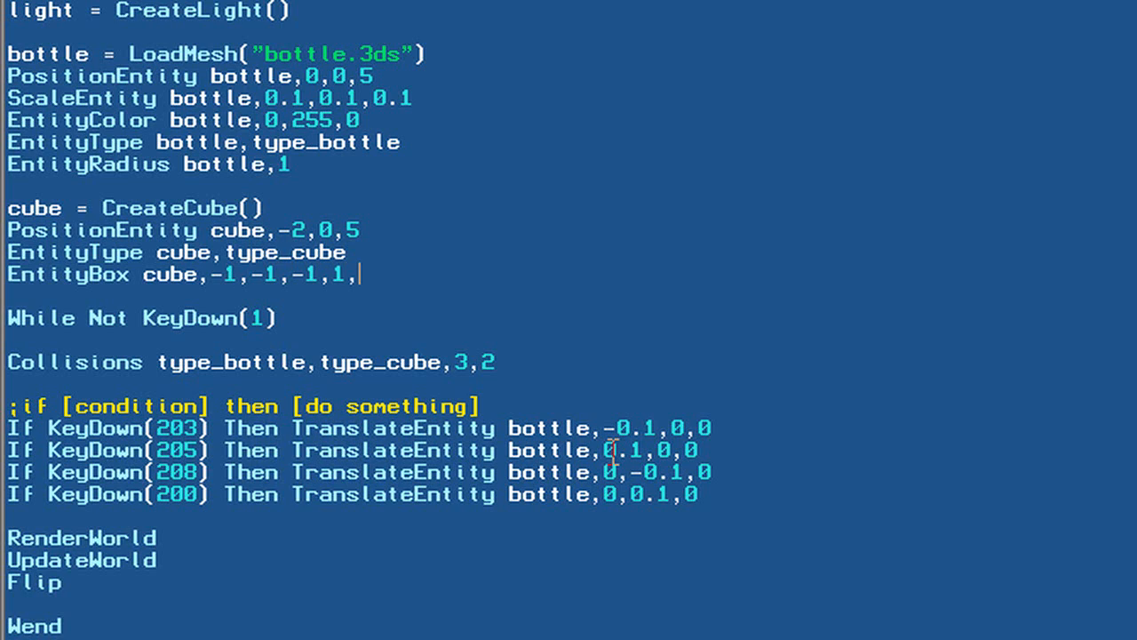
{"action": "type", "text": "1,1"}
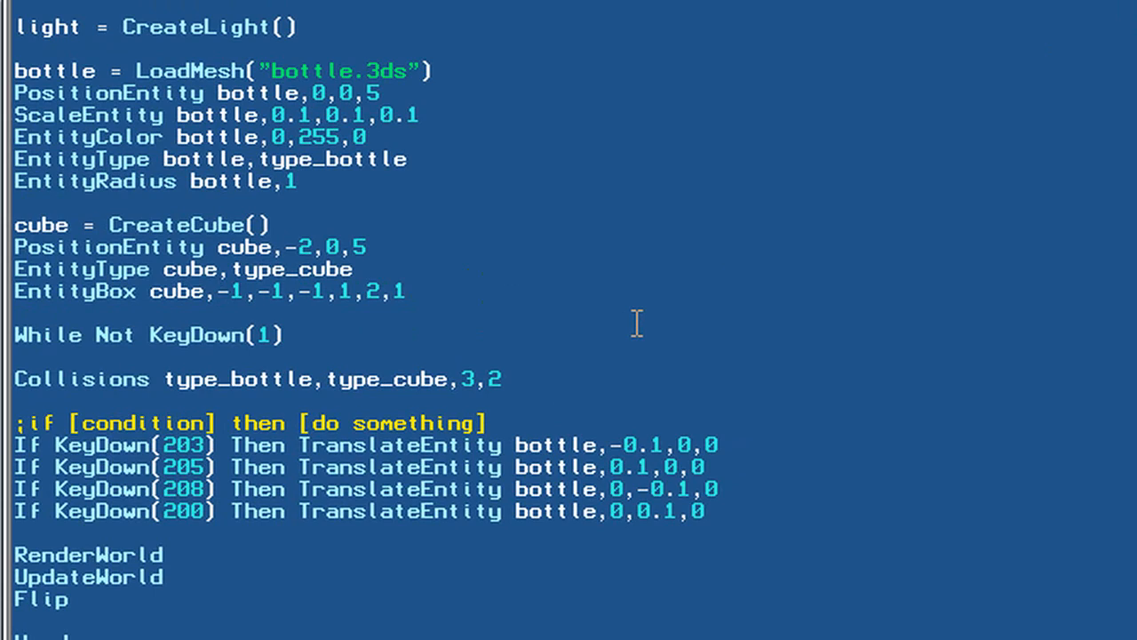
Edit the cube's EntityBox values to -1.2,-2,-1,2,2,1.
{"action": "left_click", "coordinate": [366, 291]}
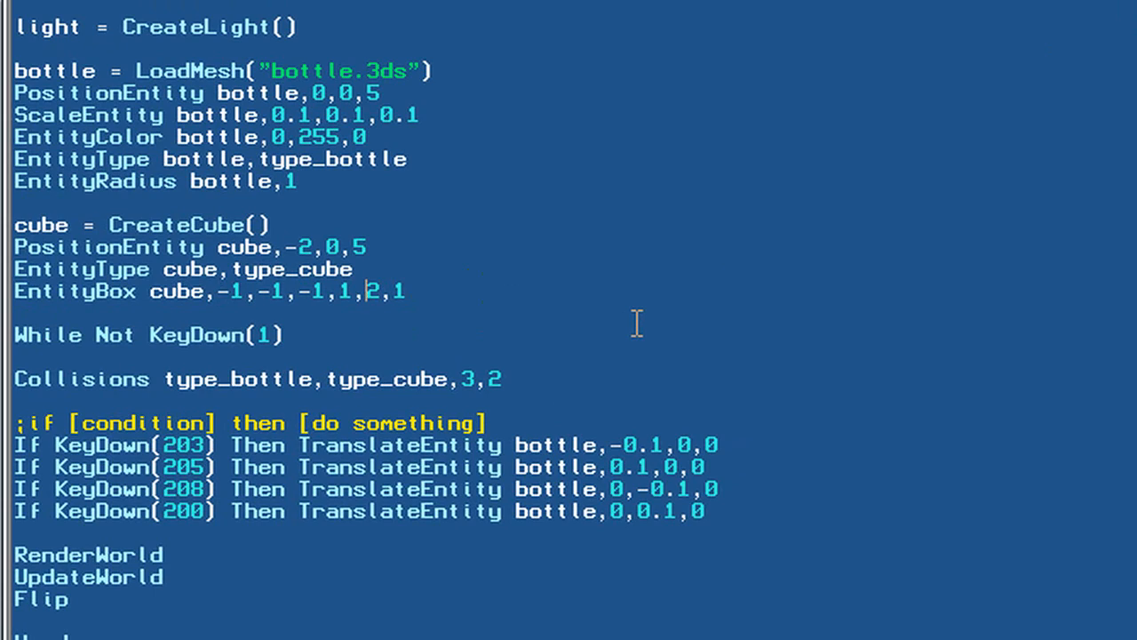
{"action": "type", "text": "2"}
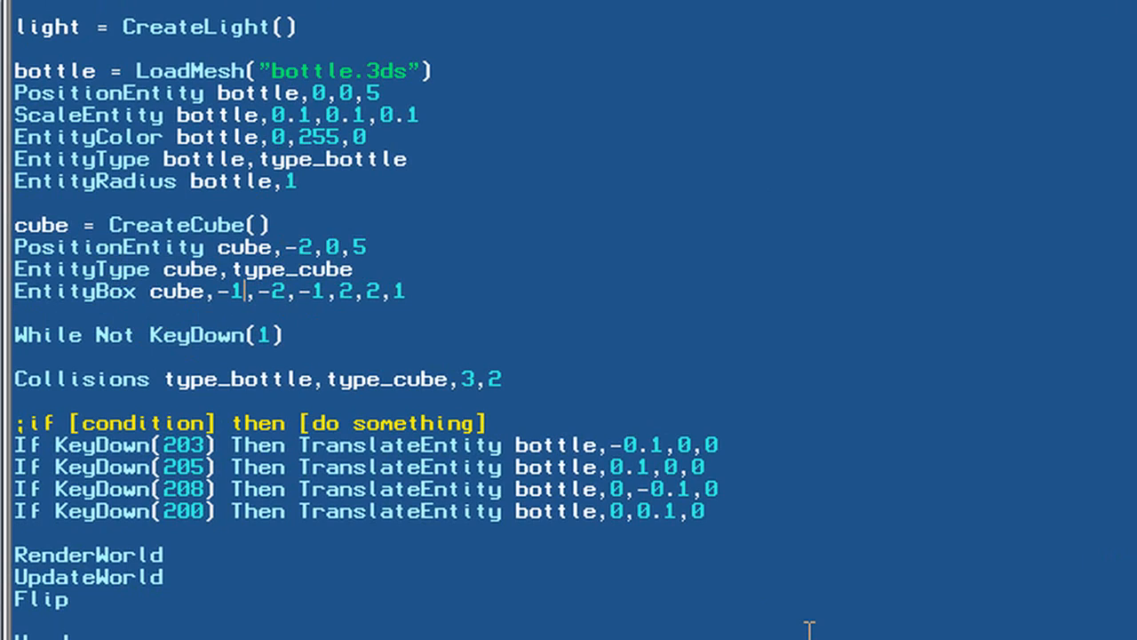
{"action": "type", "text": ".2"}
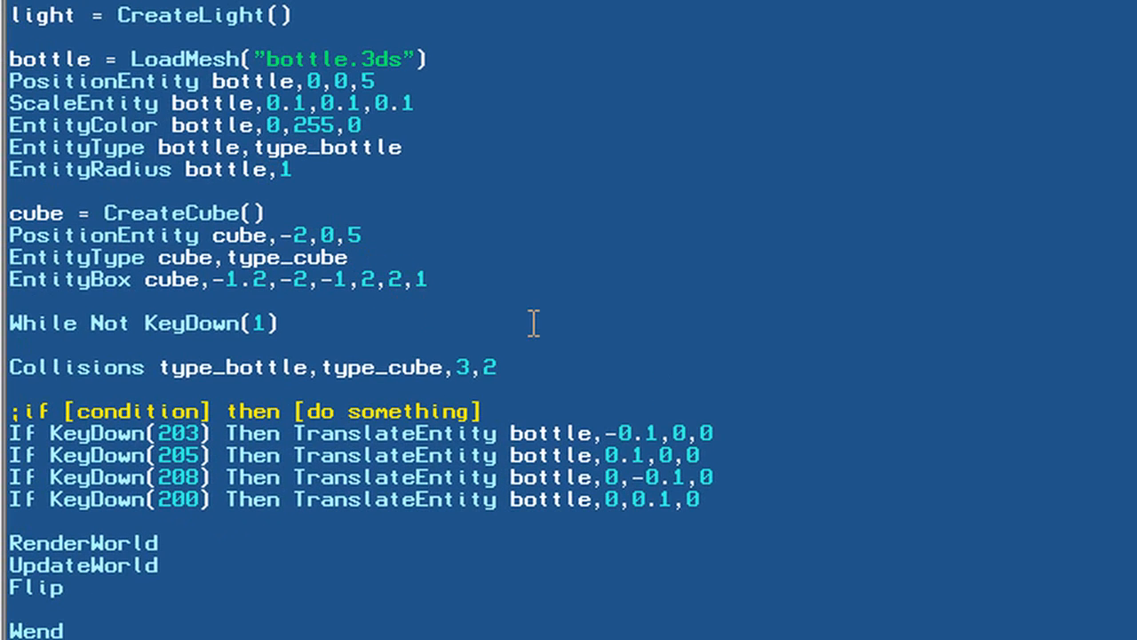
Set the cube's EntityBox height to 2.5 and its y origin to -2.3.
{"action": "type", "text": "2.5"}
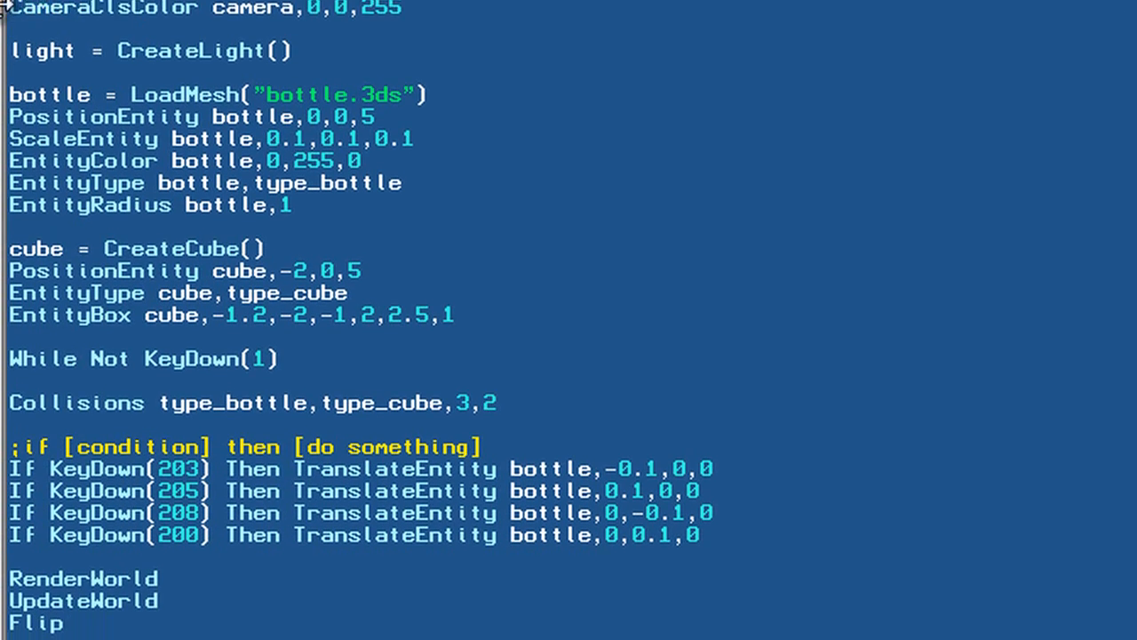
{"action": "scroll", "scroll_direction": "down", "scroll_amount": 3}
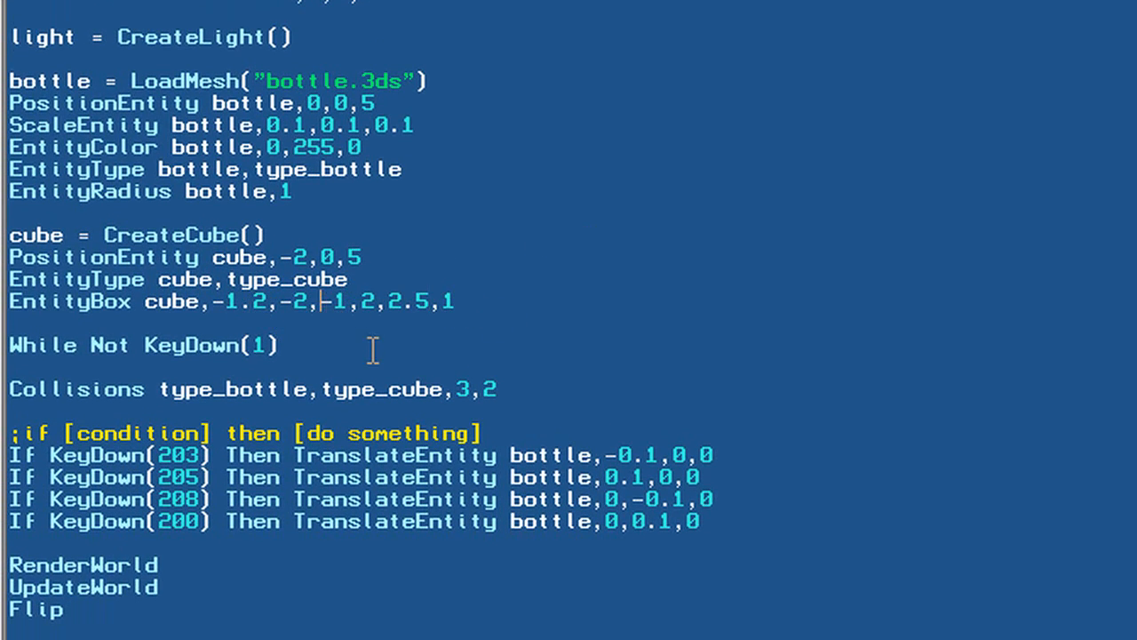
{"action": "type", "text": ".3,-1,2,2.5,1"}
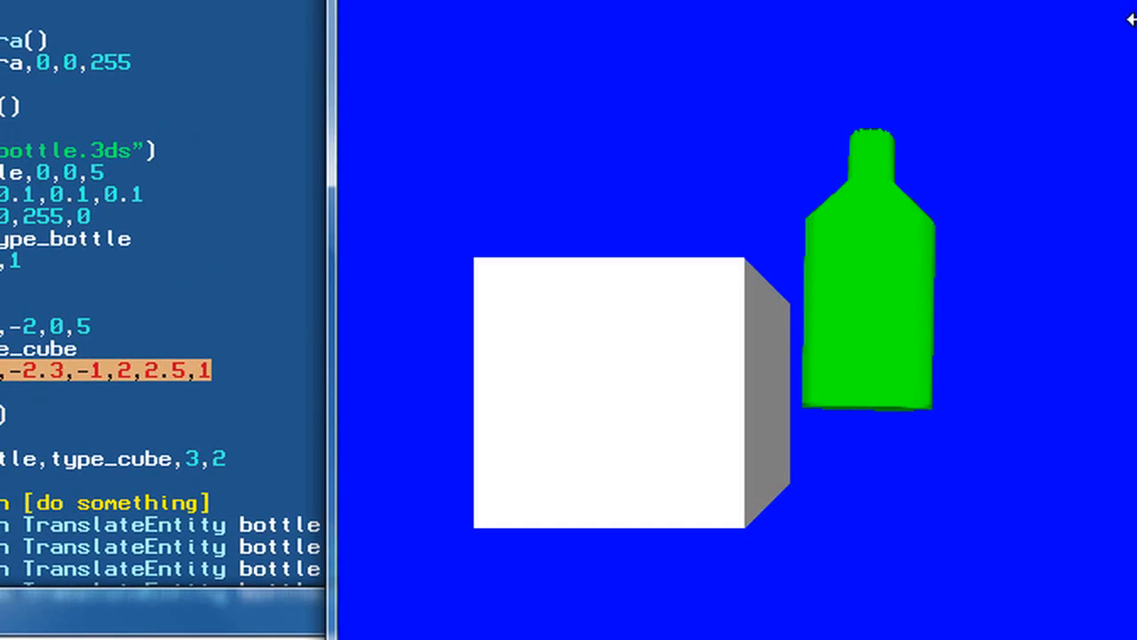
{"action": "mouse_move", "coordinate": [991, 395]}
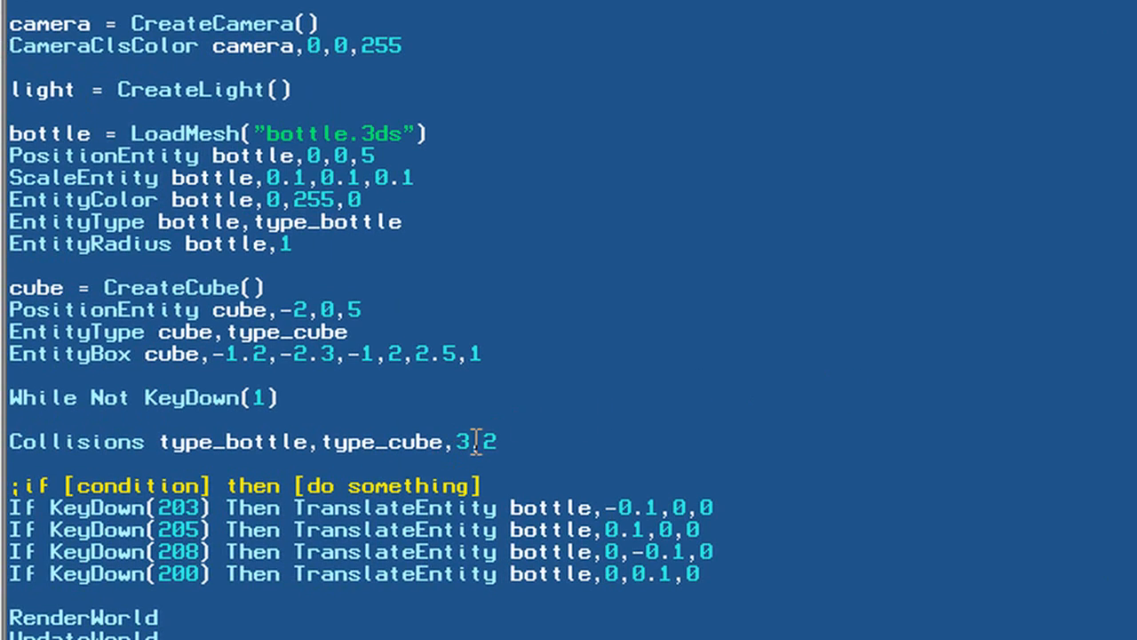
Set the Collisions response value to 3, giving type_bottle,type_cube,3,3.
{"action": "double_click", "coordinate": [460, 441]}
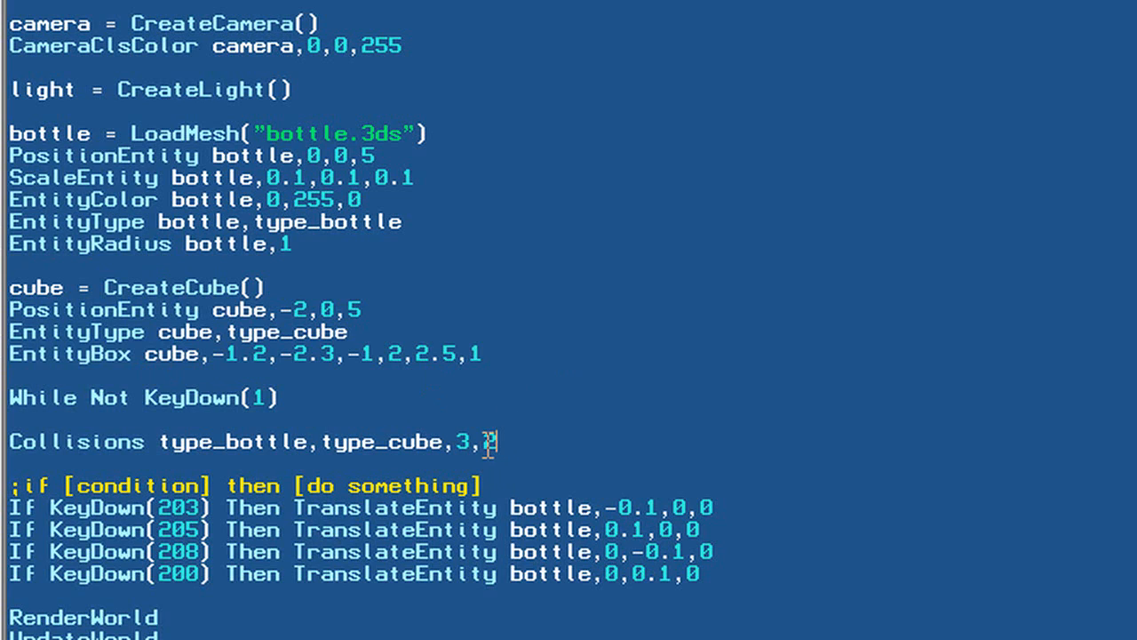
{"action": "type", "text": "3"}
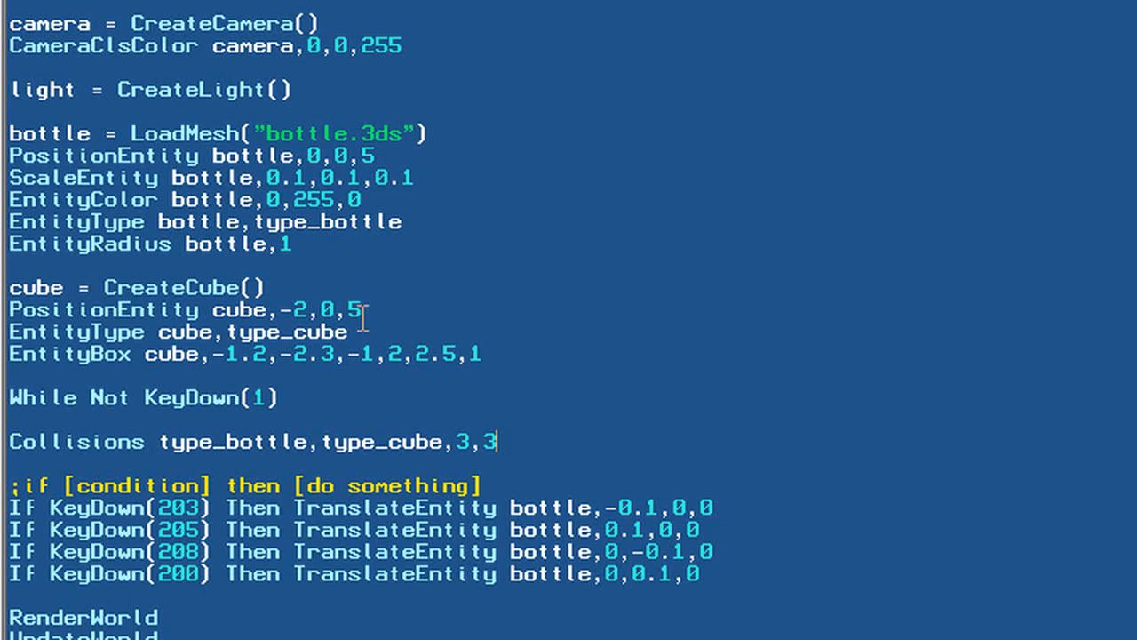
{"action": "scroll", "scroll_direction": "up", "scroll_amount": 3}
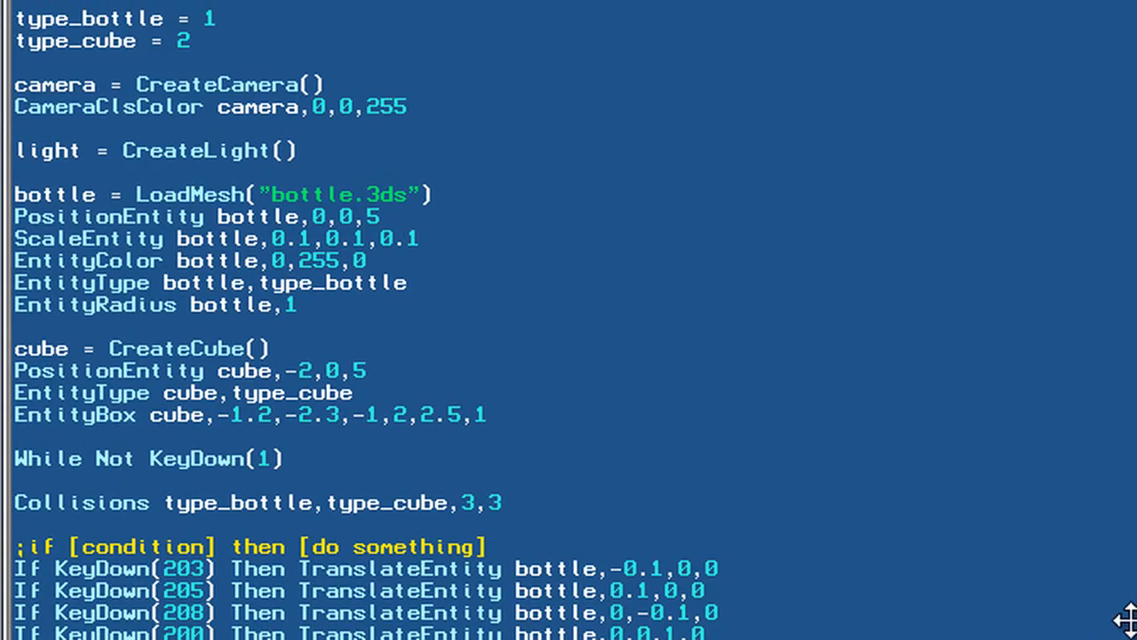